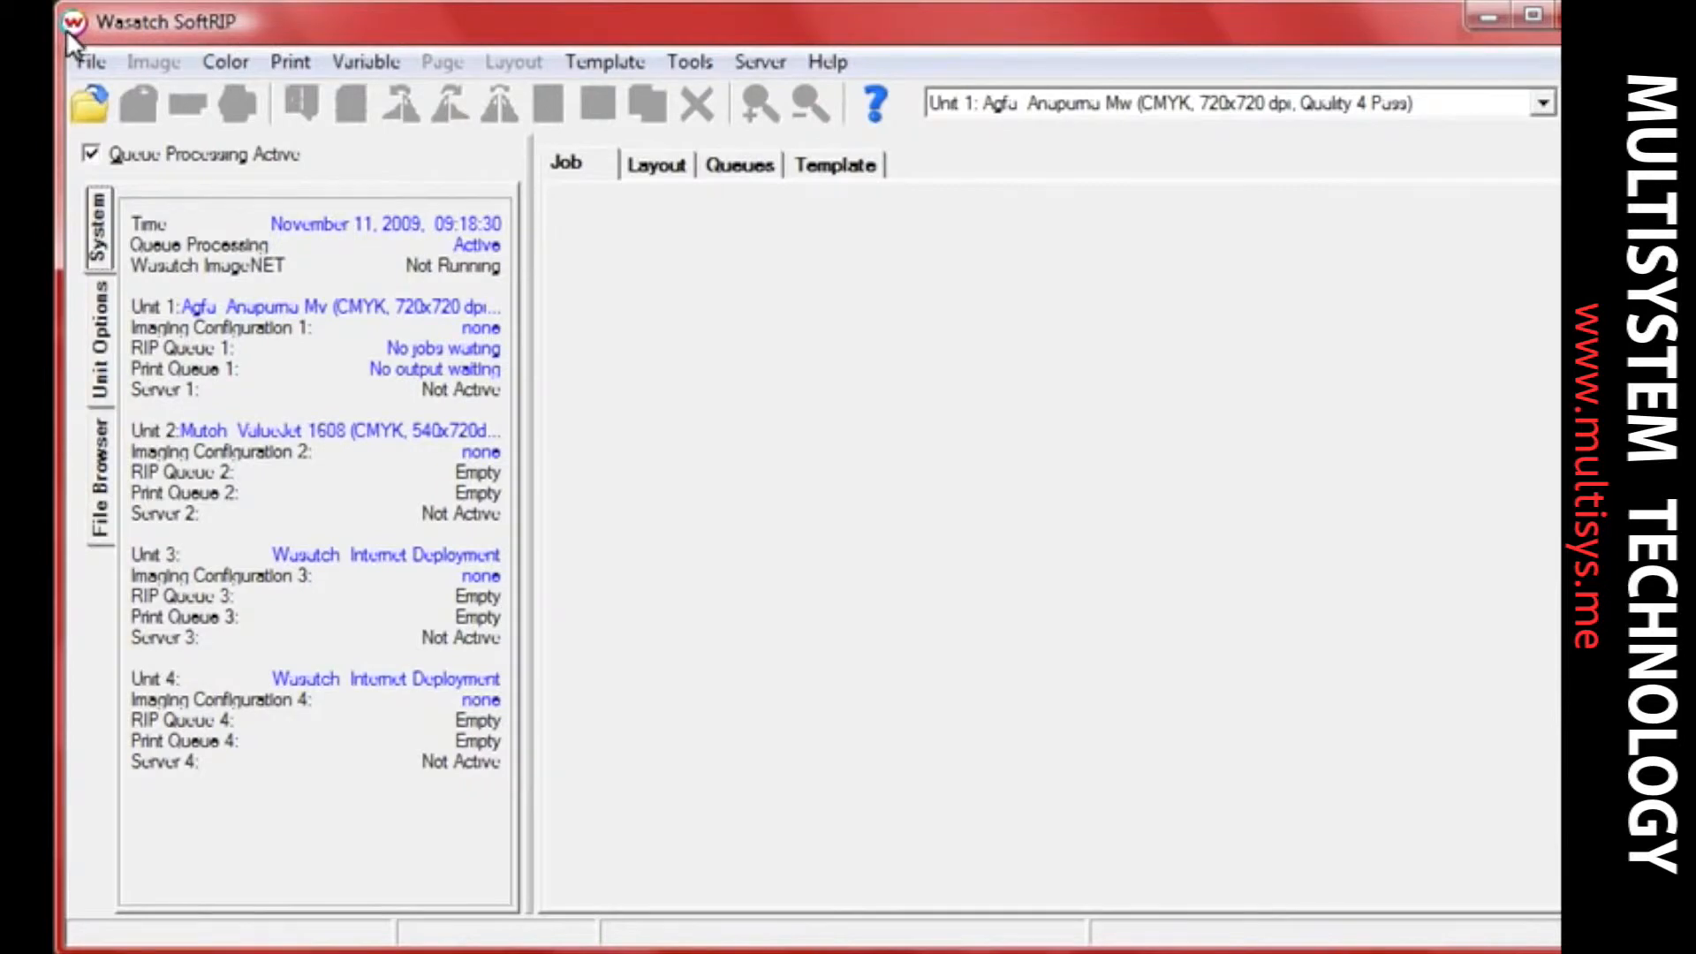
# Open tshirtGraphic.eps from the tshirt images > graphic folder as a job.
pyautogui.click(97, 476)
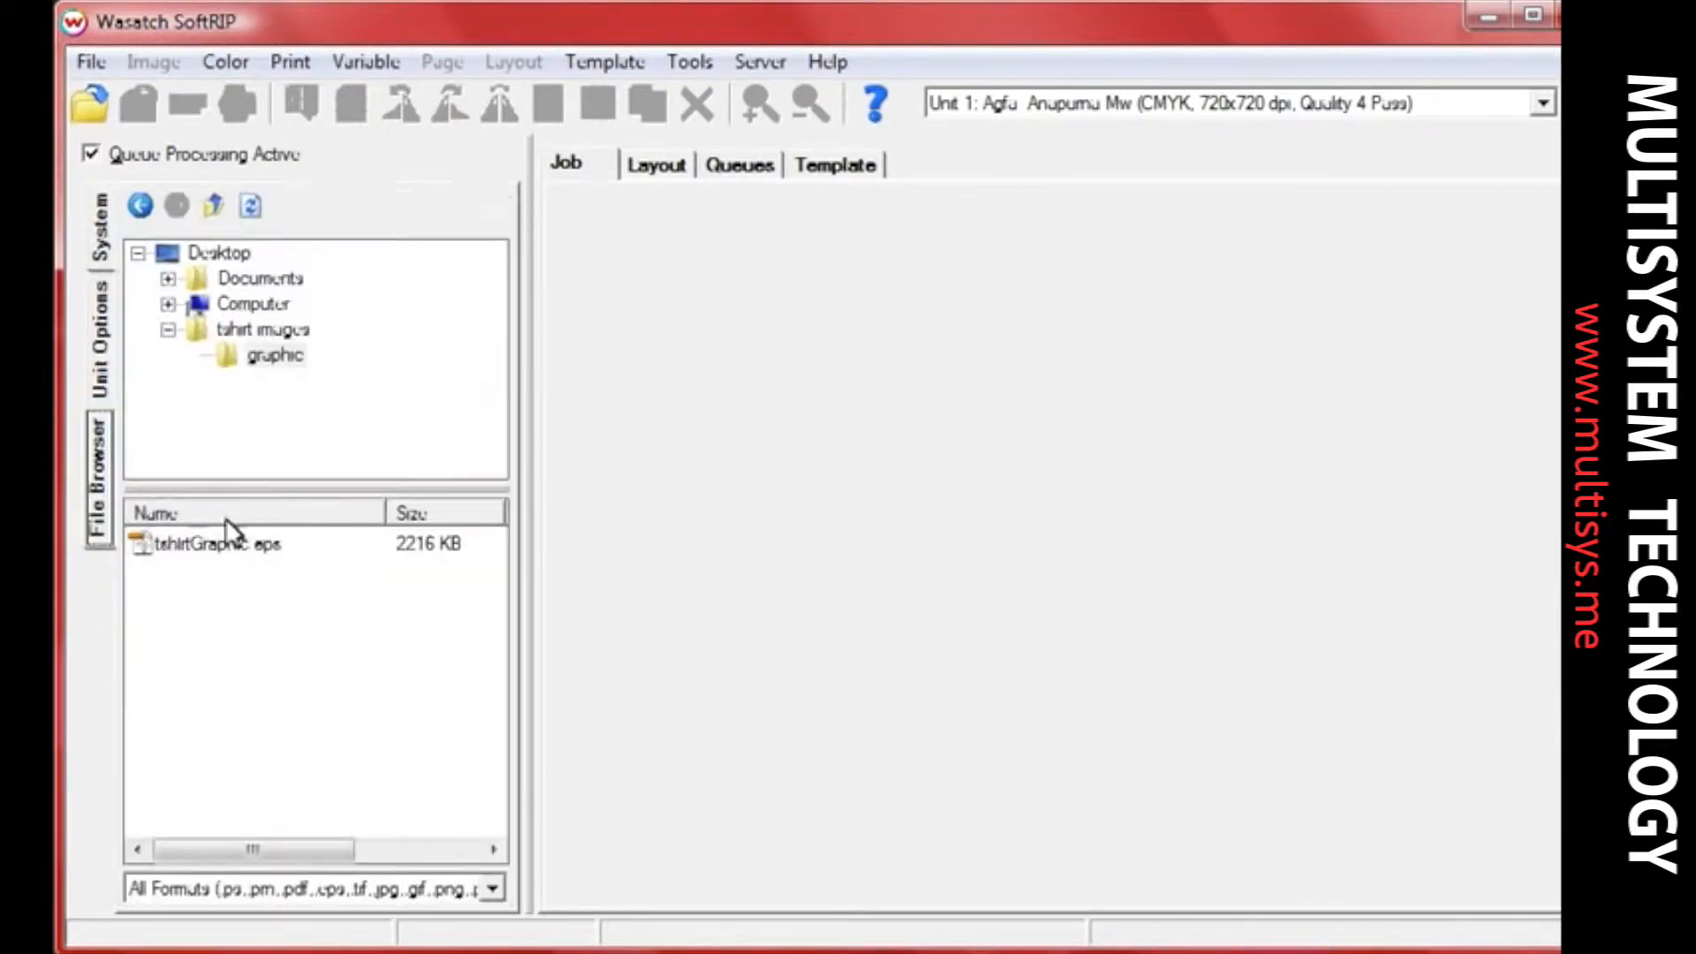
pyautogui.doubleClick(213, 543)
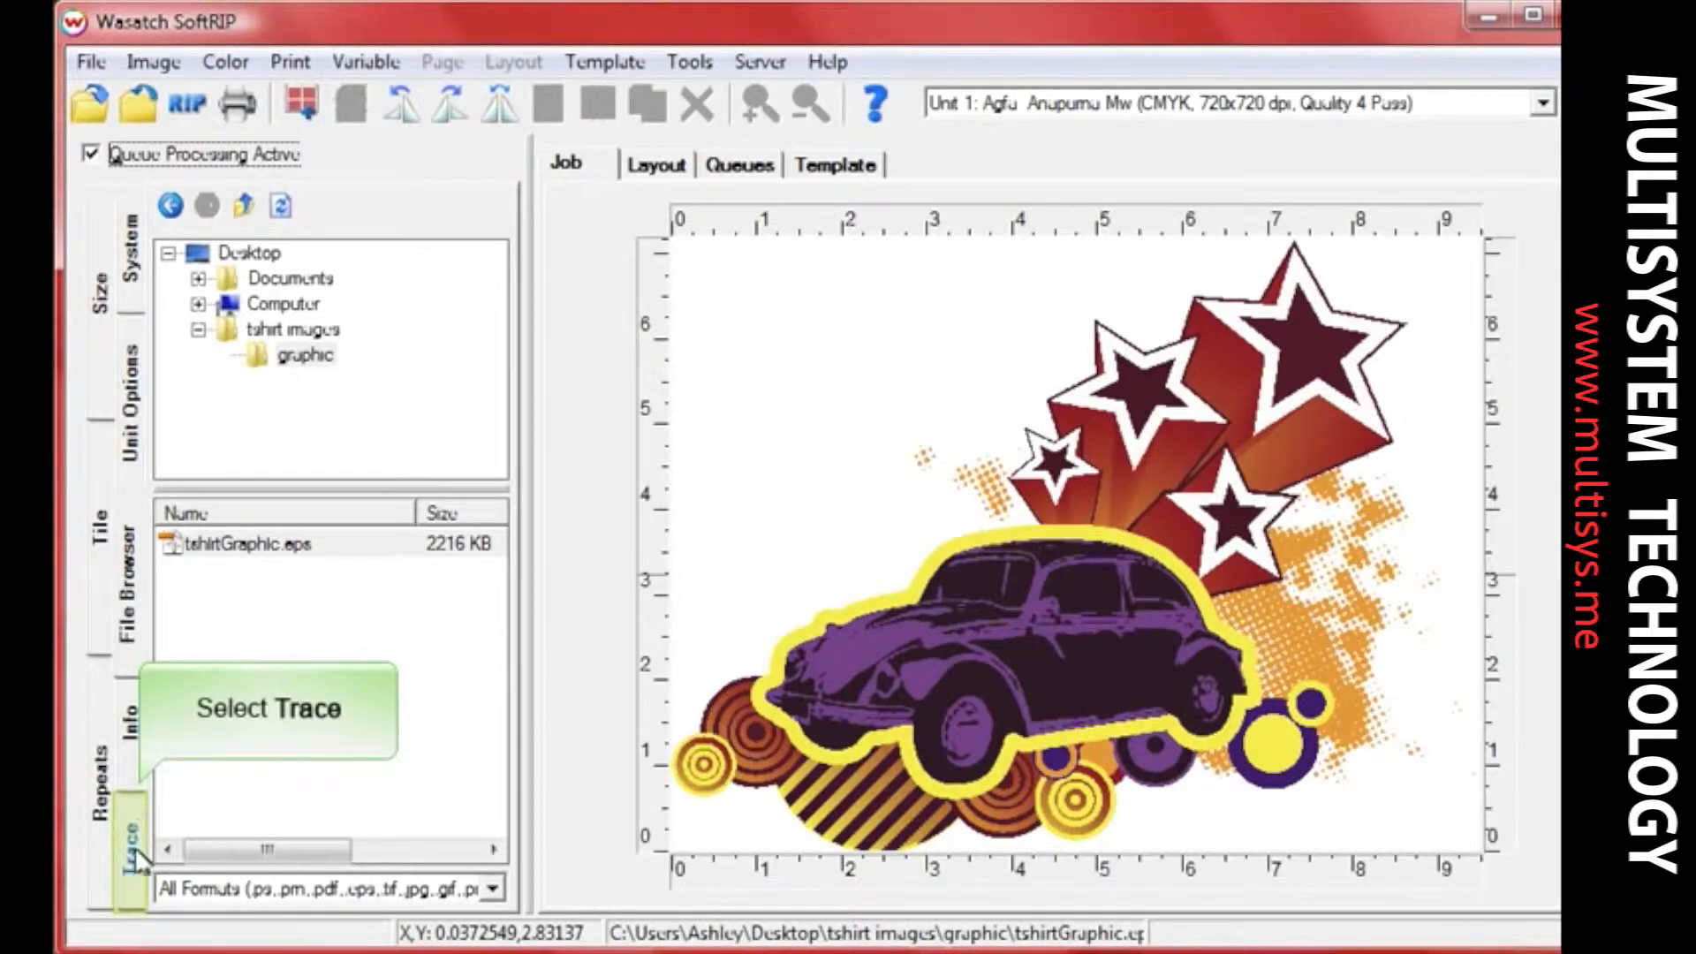
# Trace the car-and-stars graphic into outline paths with No Interior Paths enabled.
pyautogui.click(126, 822)
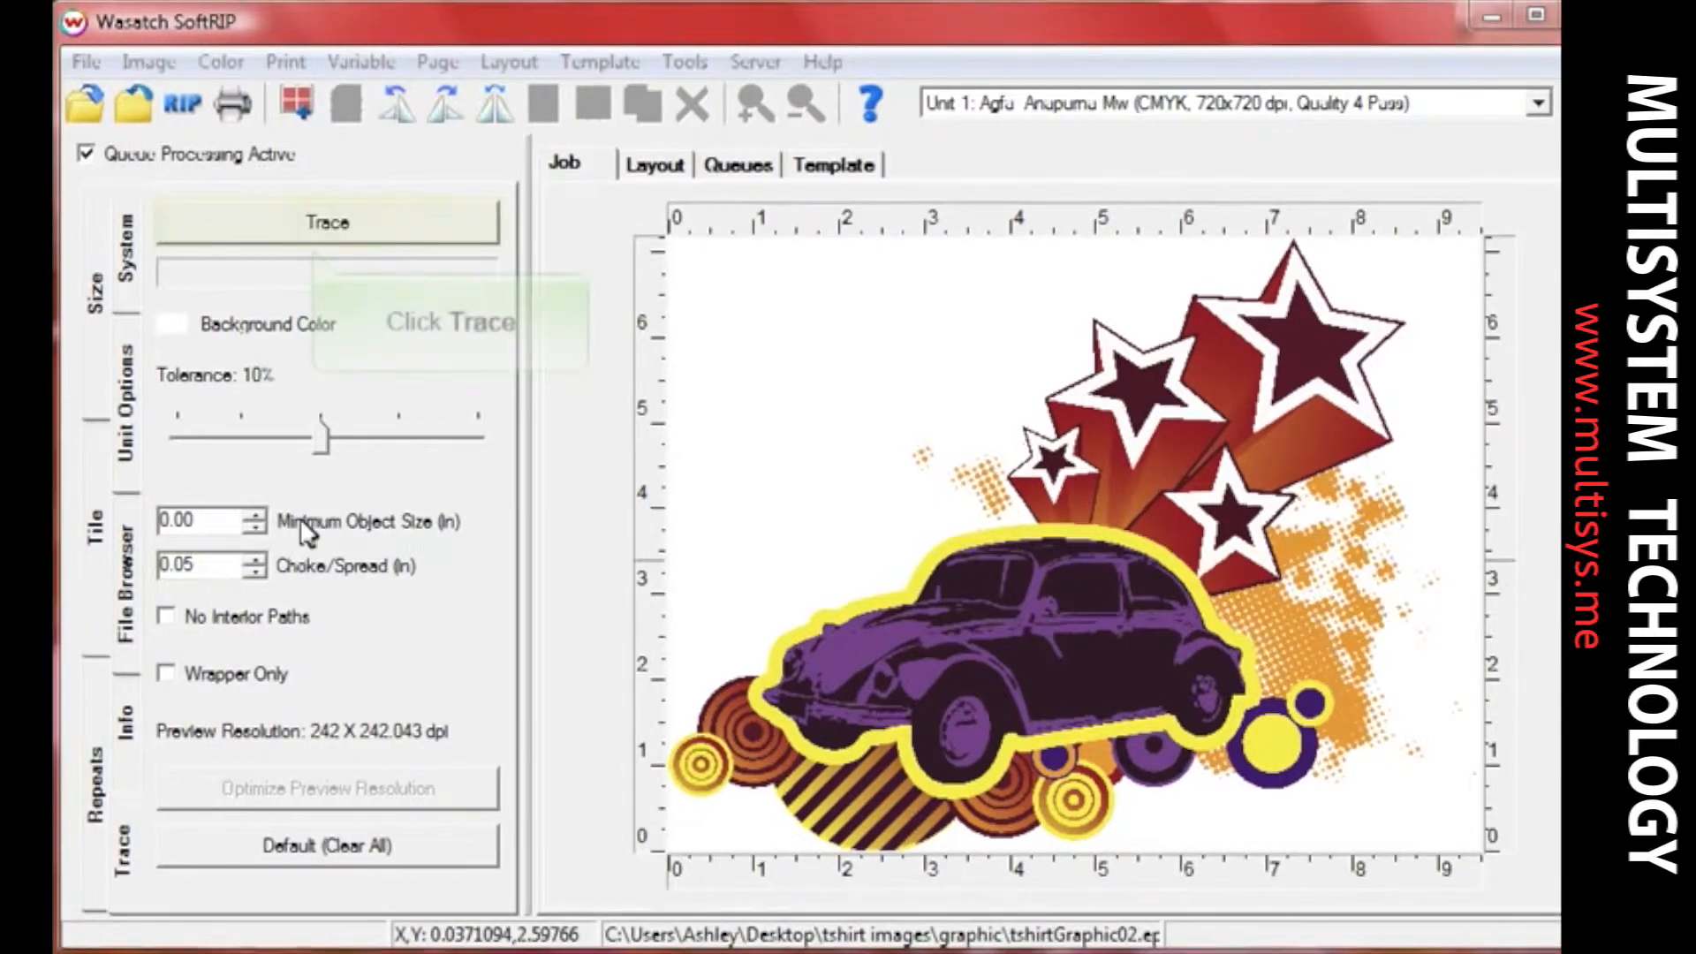
pyautogui.click(327, 222)
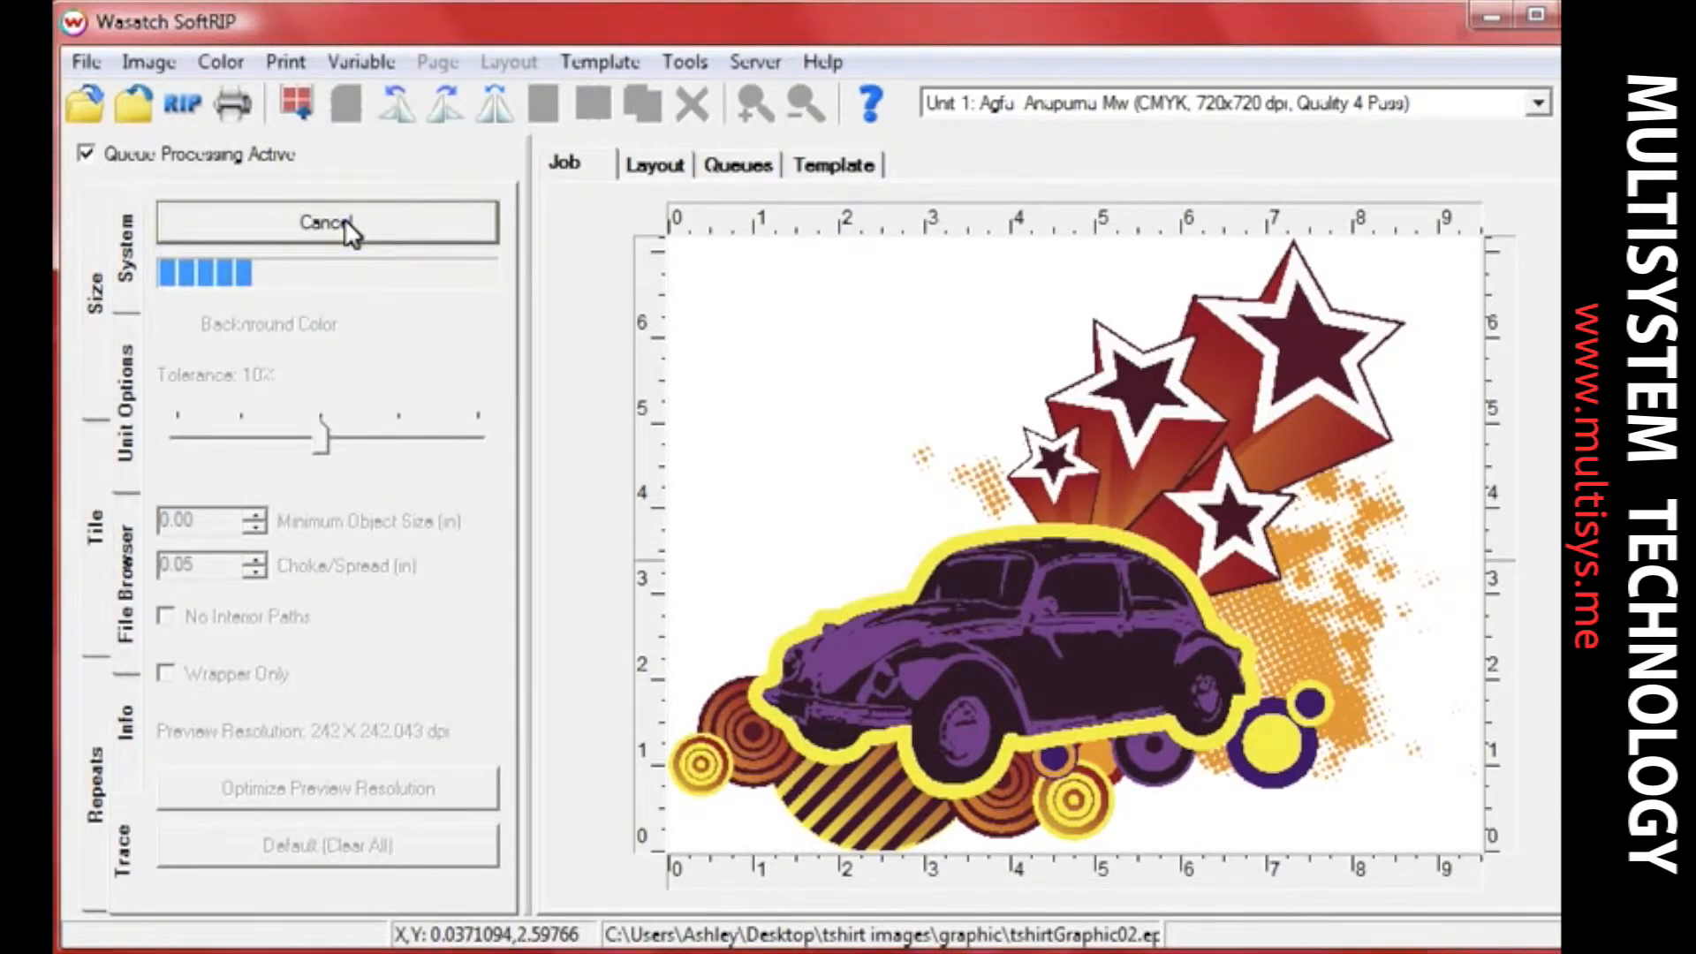
pyautogui.click(327, 223)
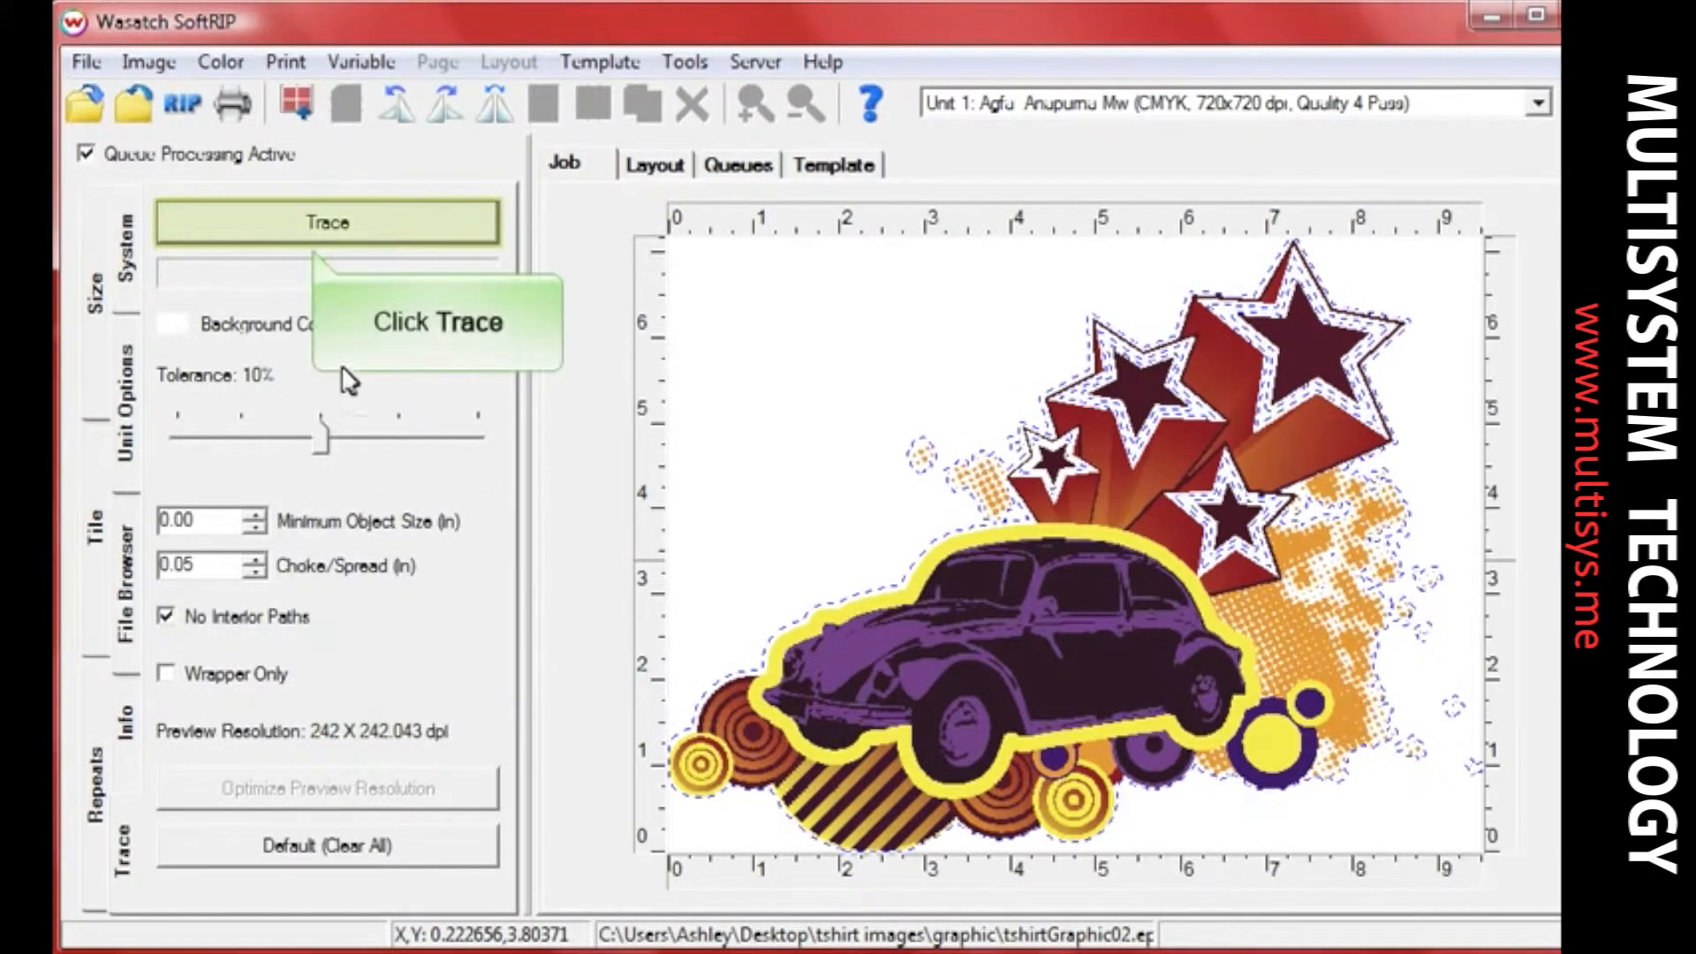
pyautogui.click(328, 222)
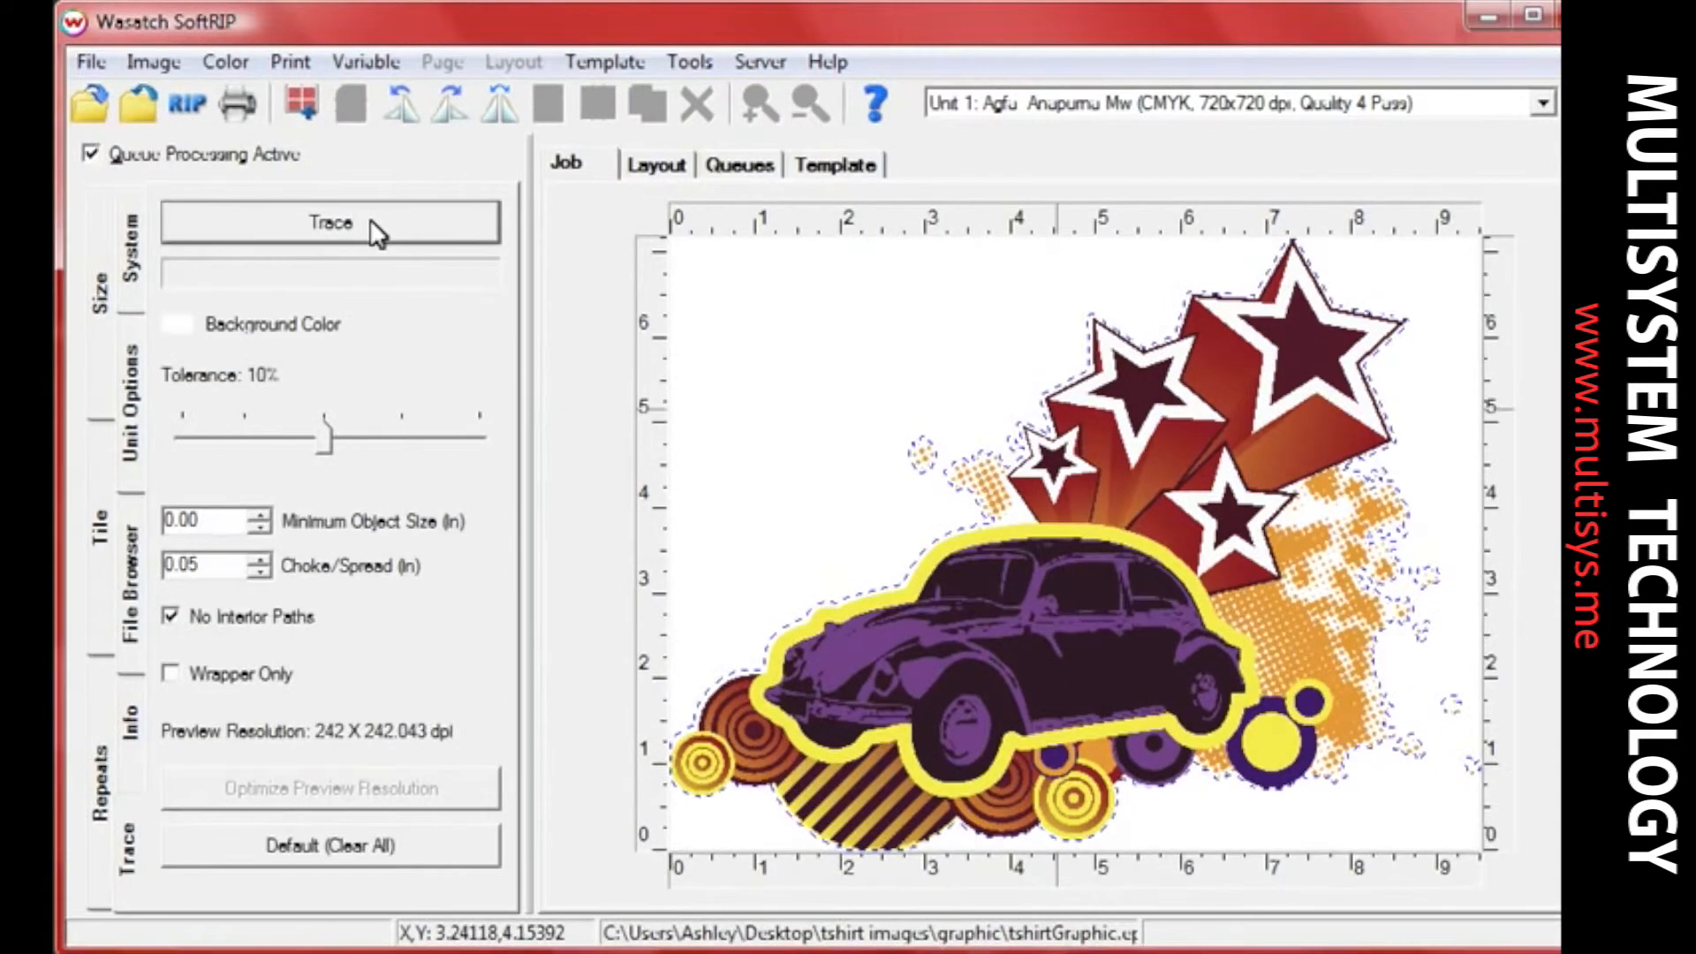
pyautogui.moveTo(596, 245)
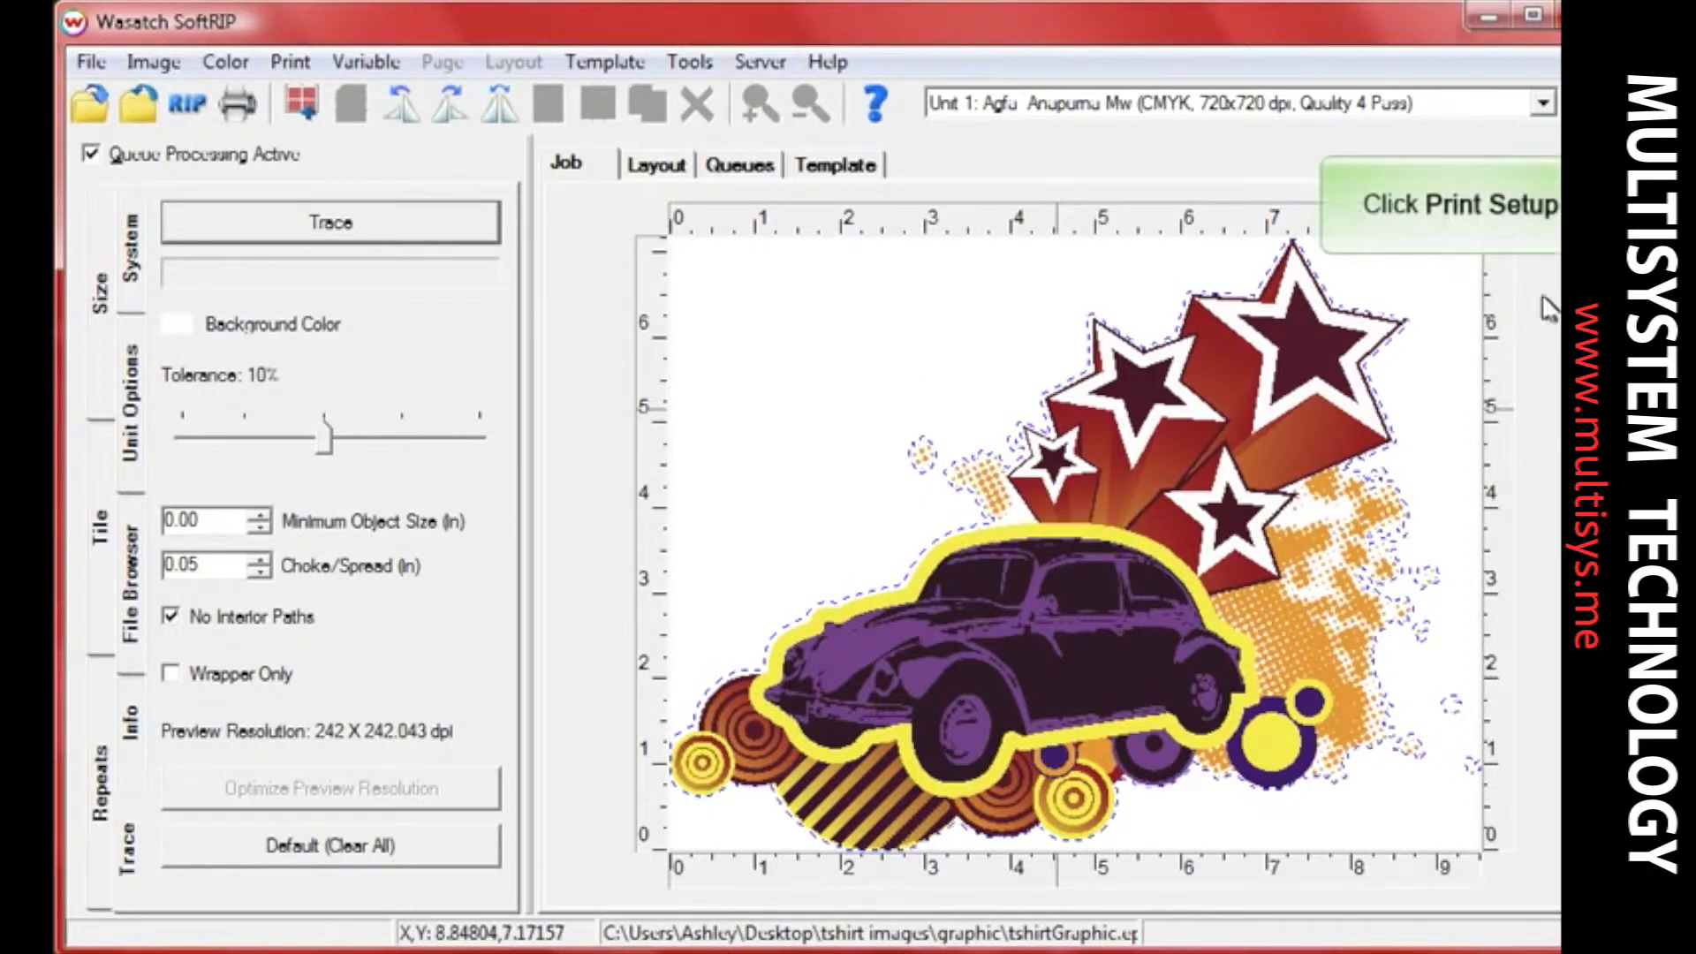
# Set the printer properties to Generate White from traced areas and confirm setup.
pyautogui.click(1450, 204)
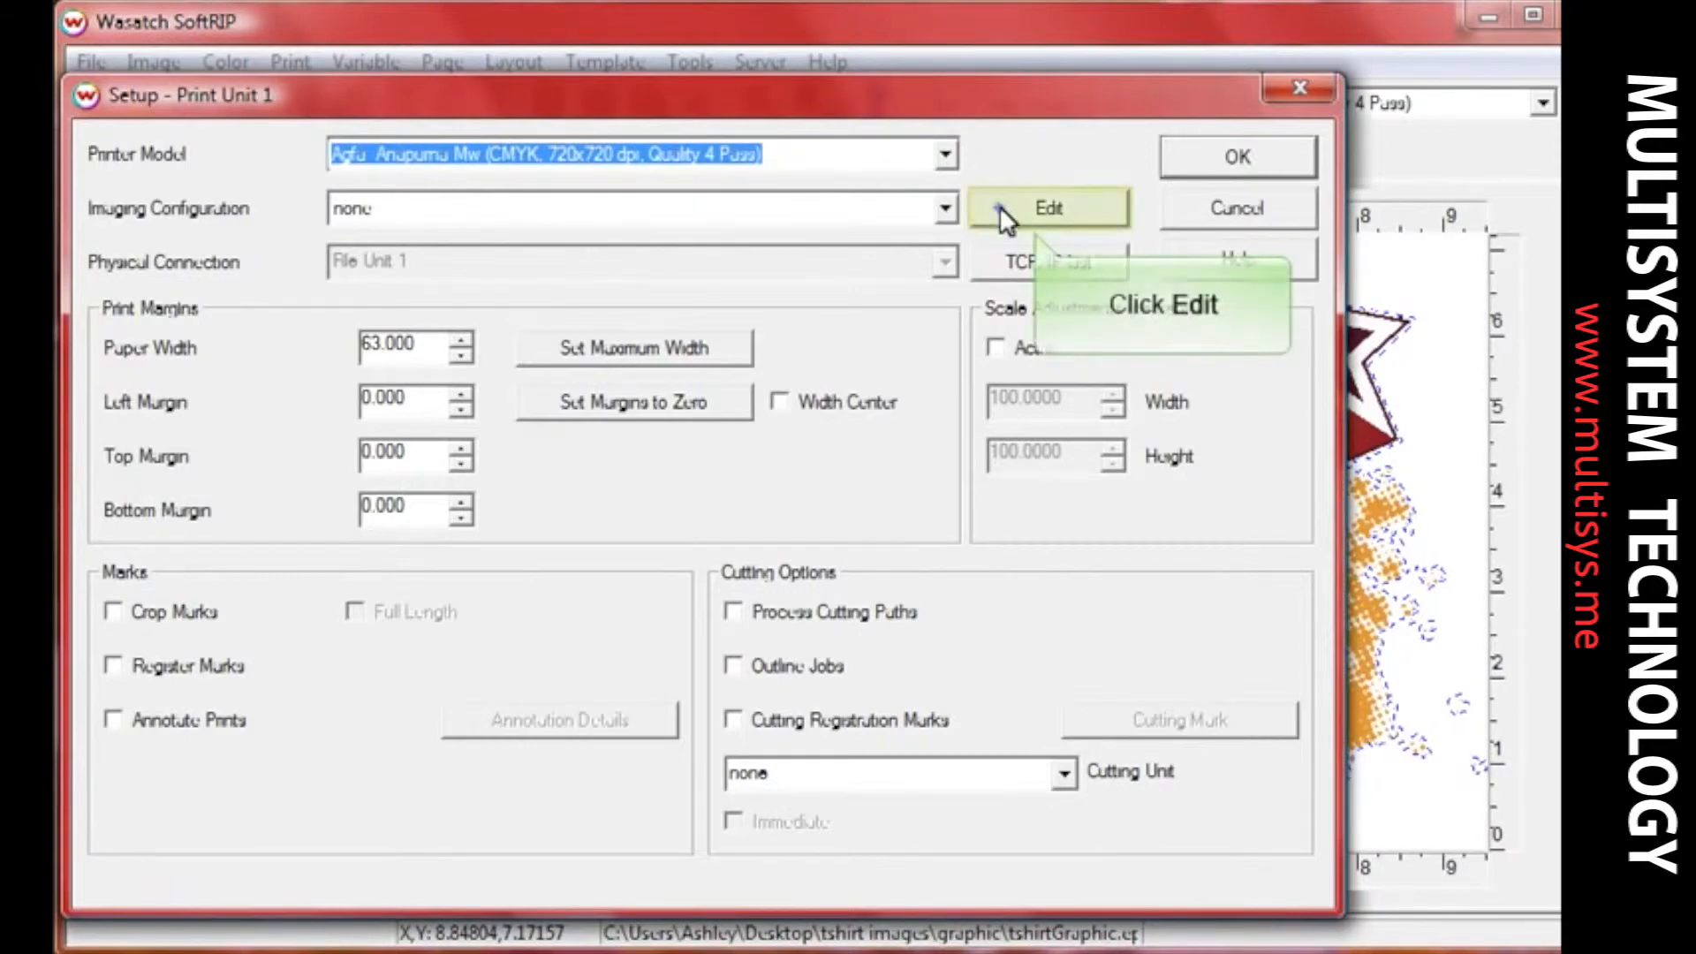
pyautogui.click(1046, 207)
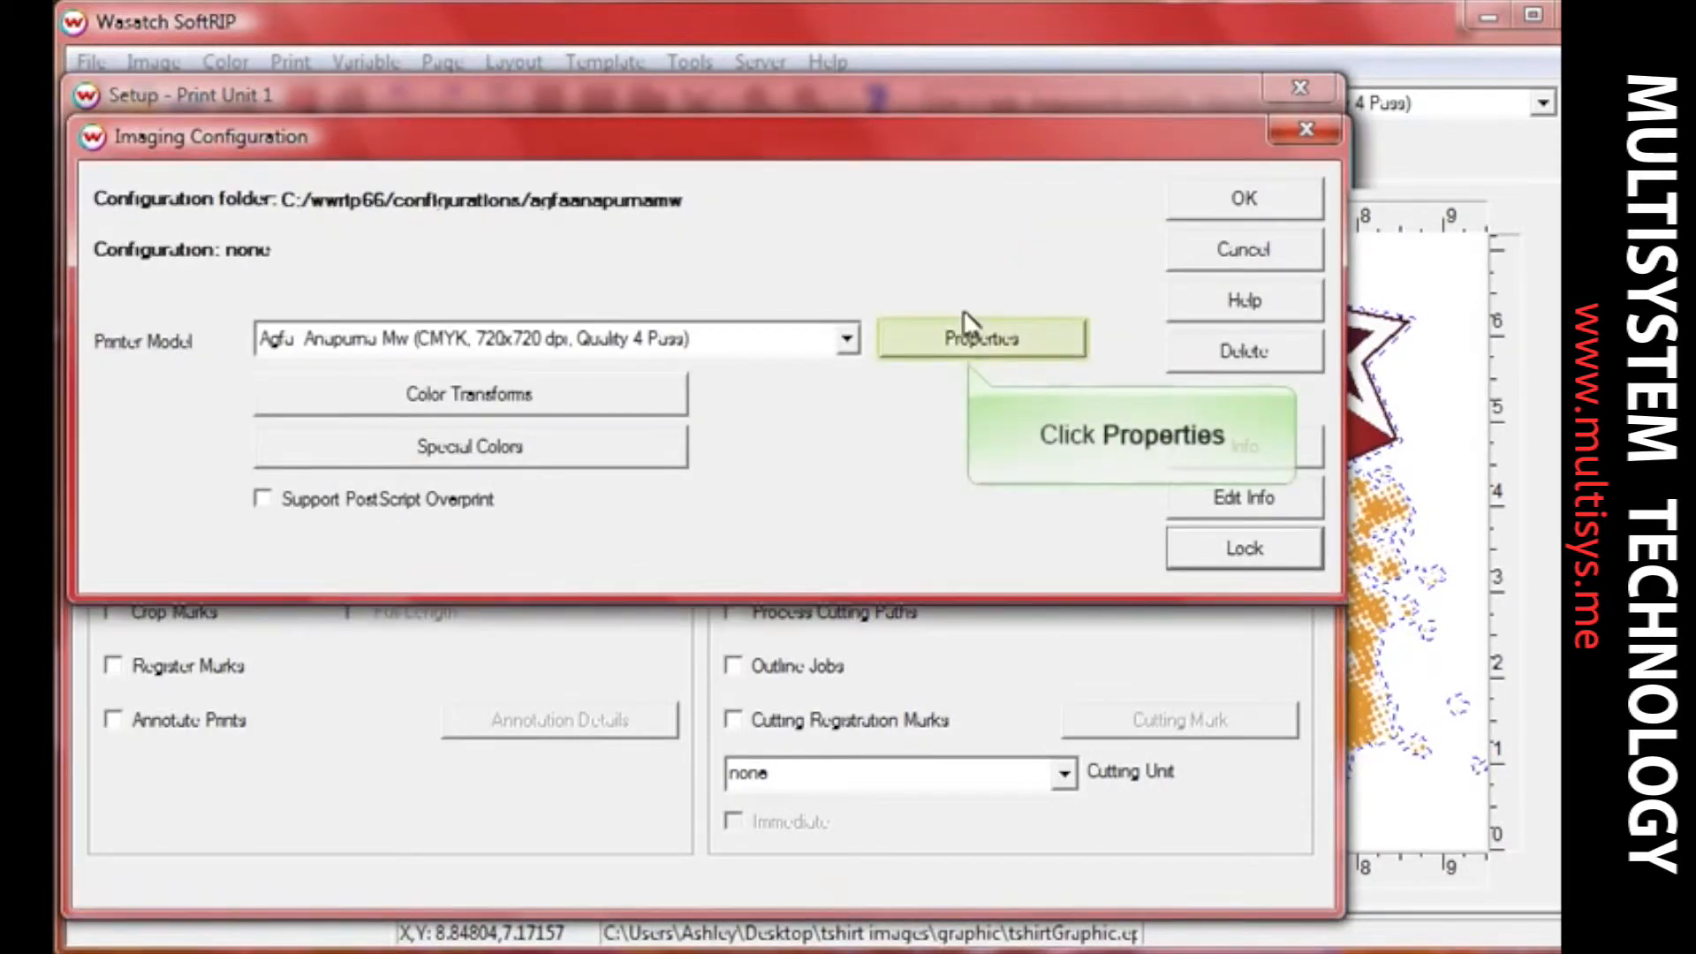
pyautogui.click(981, 336)
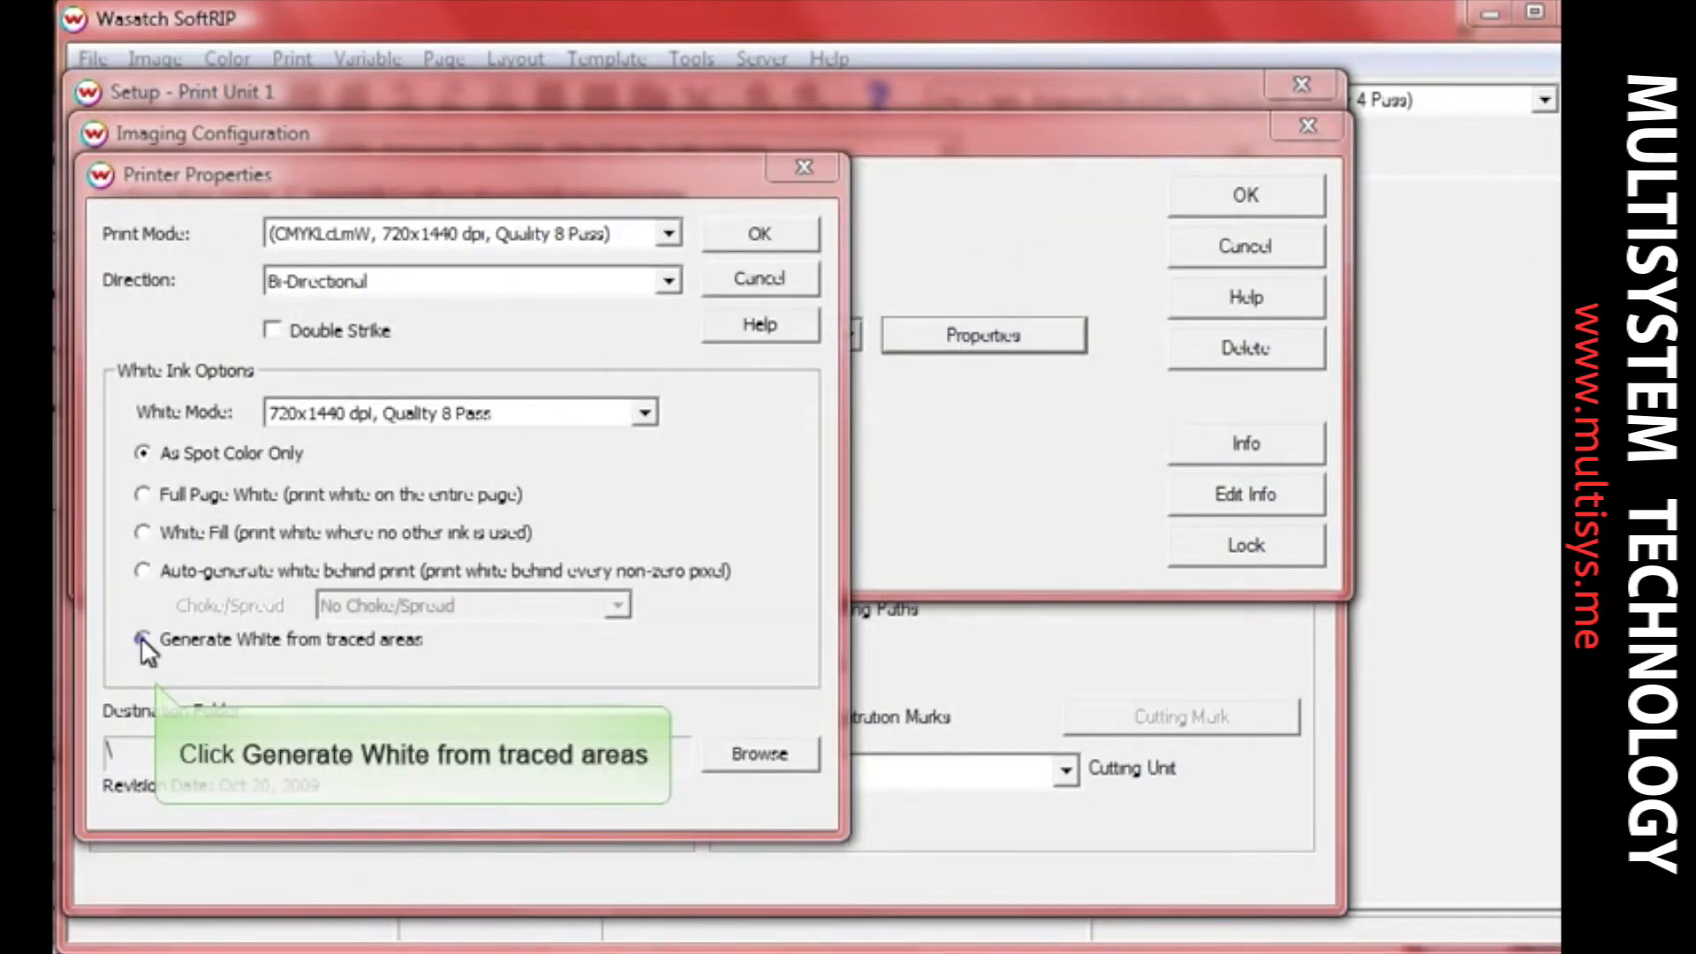
pyautogui.click(144, 640)
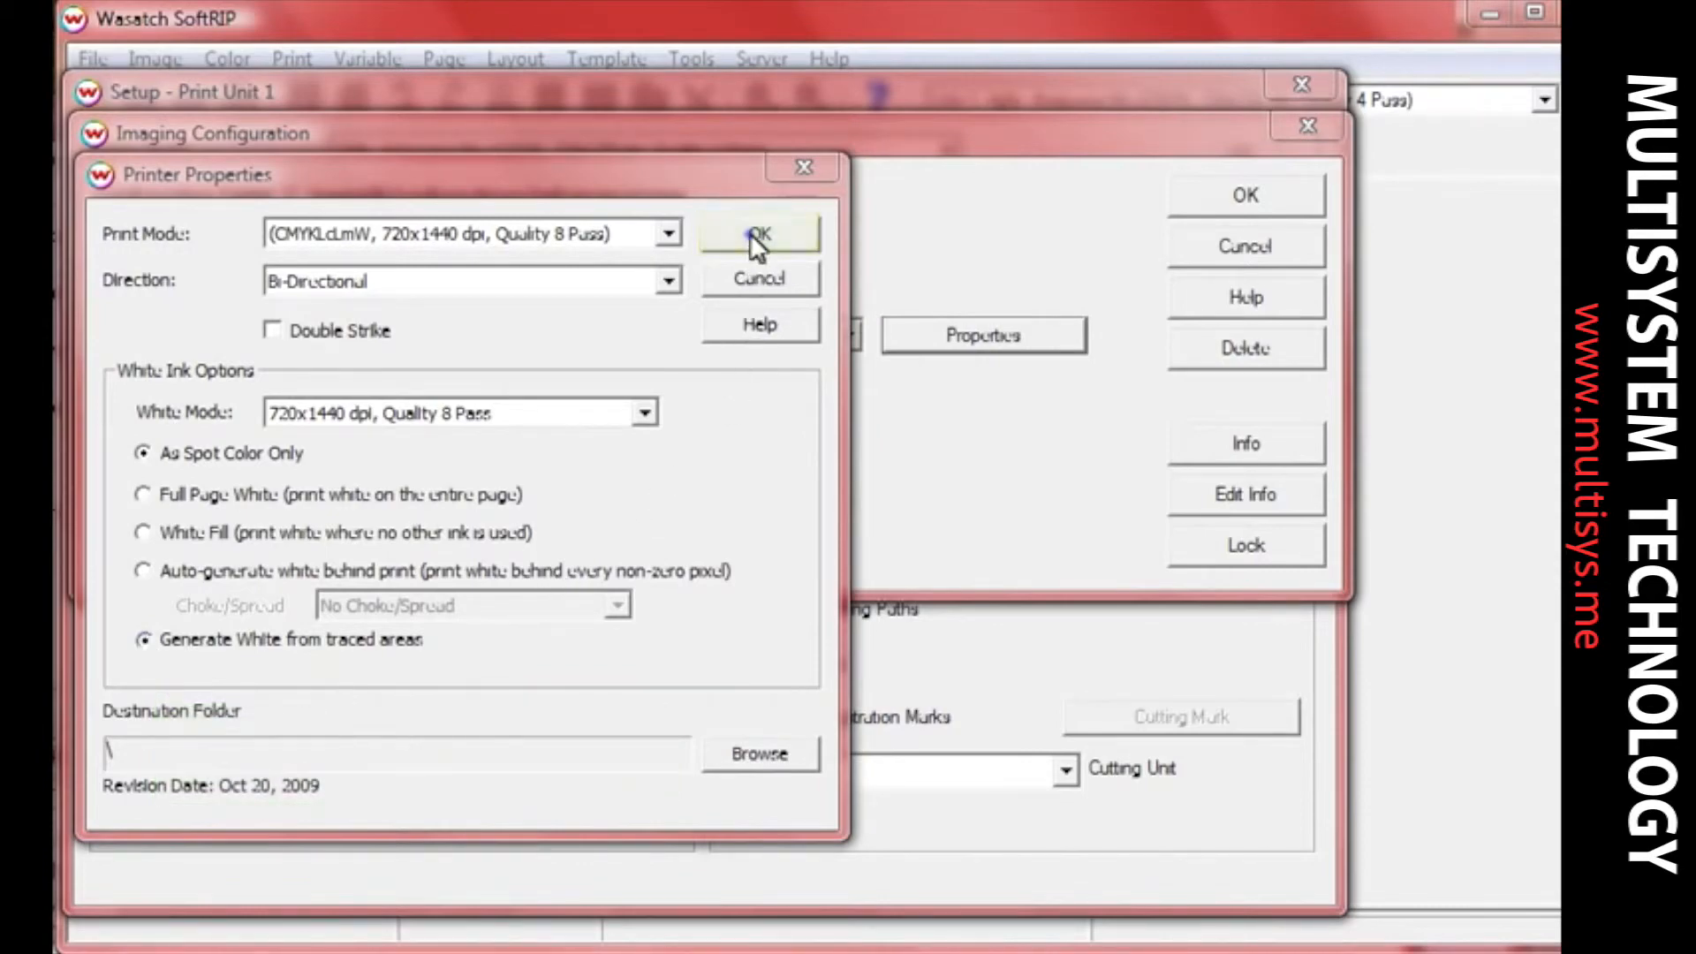
pyautogui.click(757, 233)
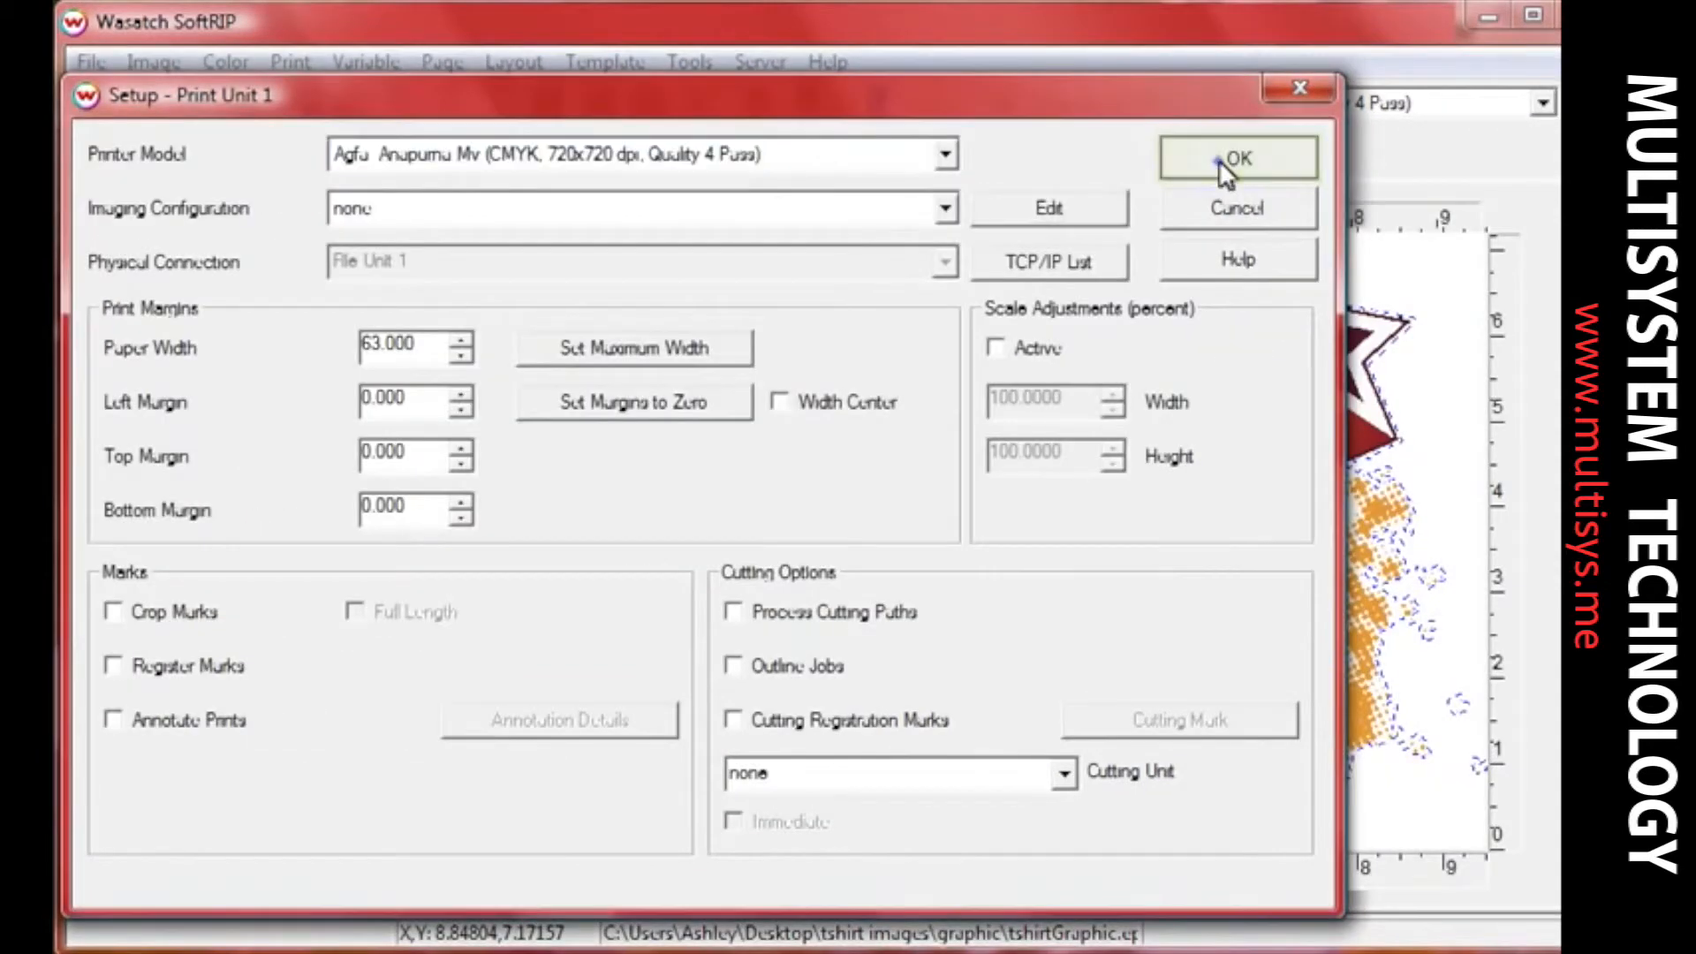
pyautogui.click(1236, 157)
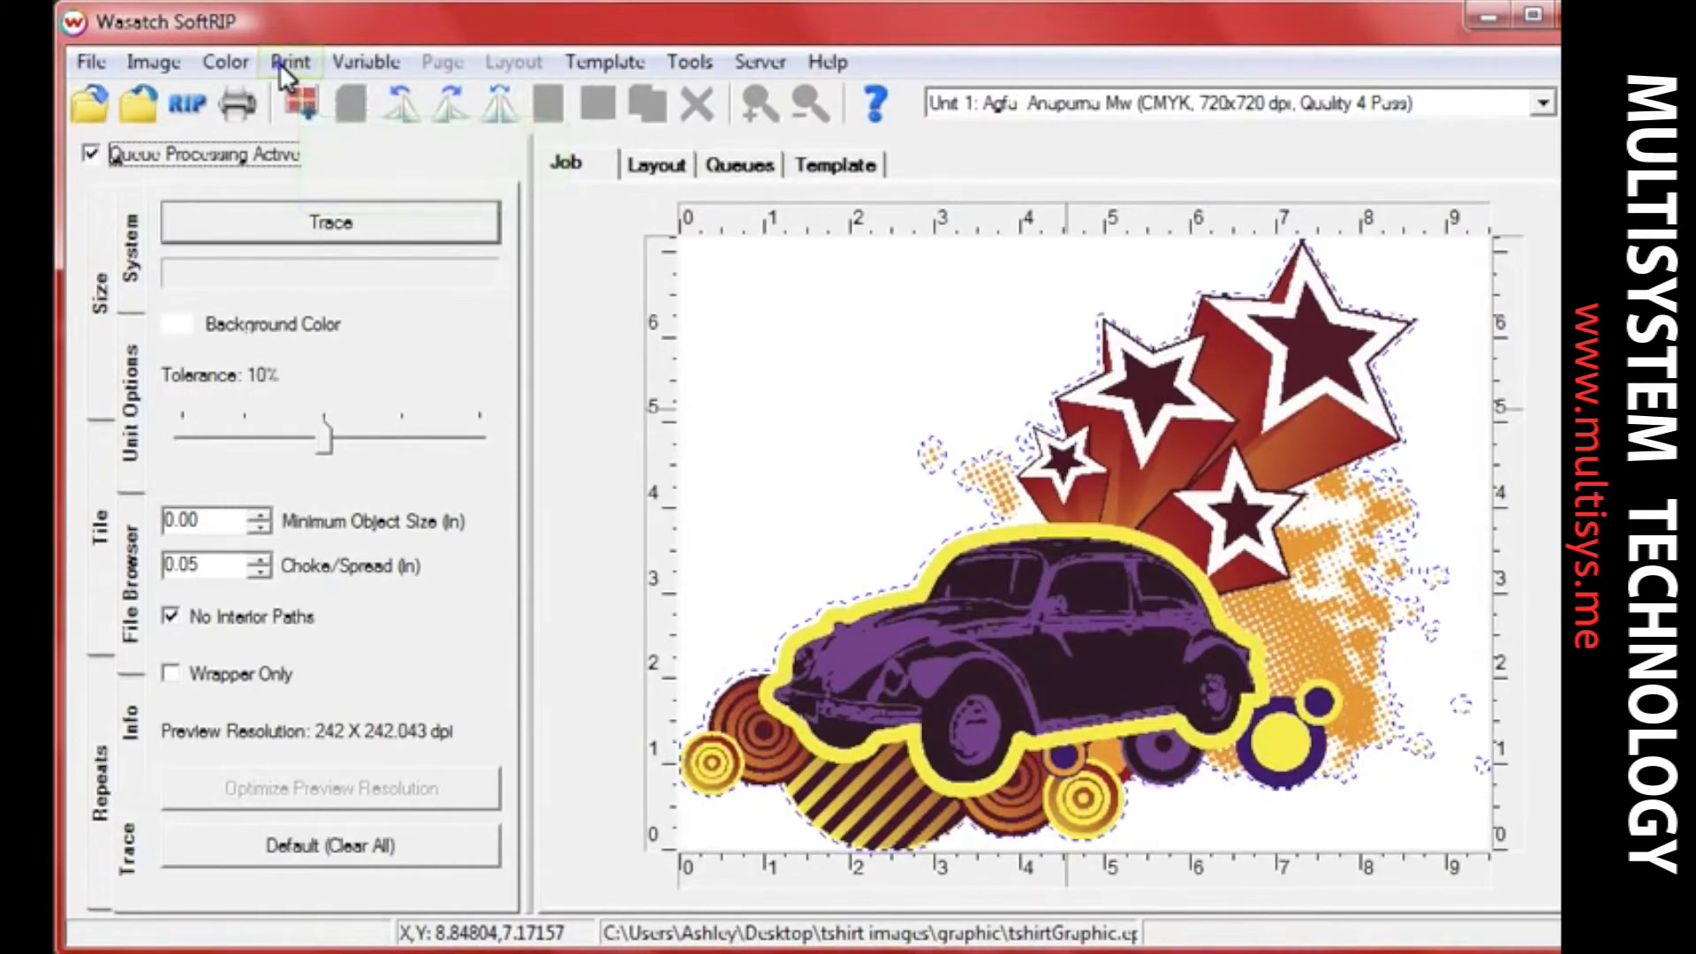